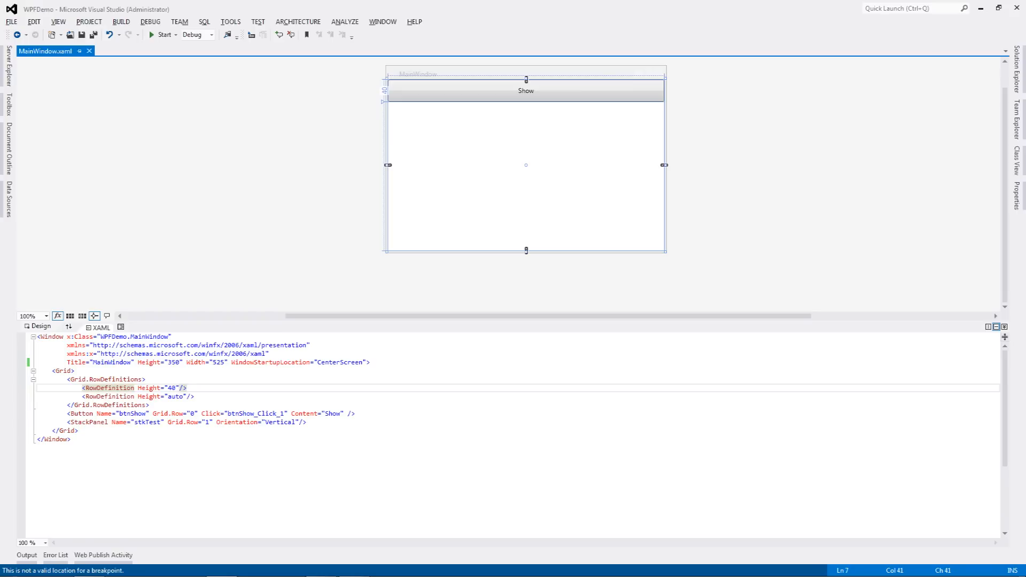
Insert a blank line after the Window tag's Title line, above <Grid>.
left_click(186, 387)
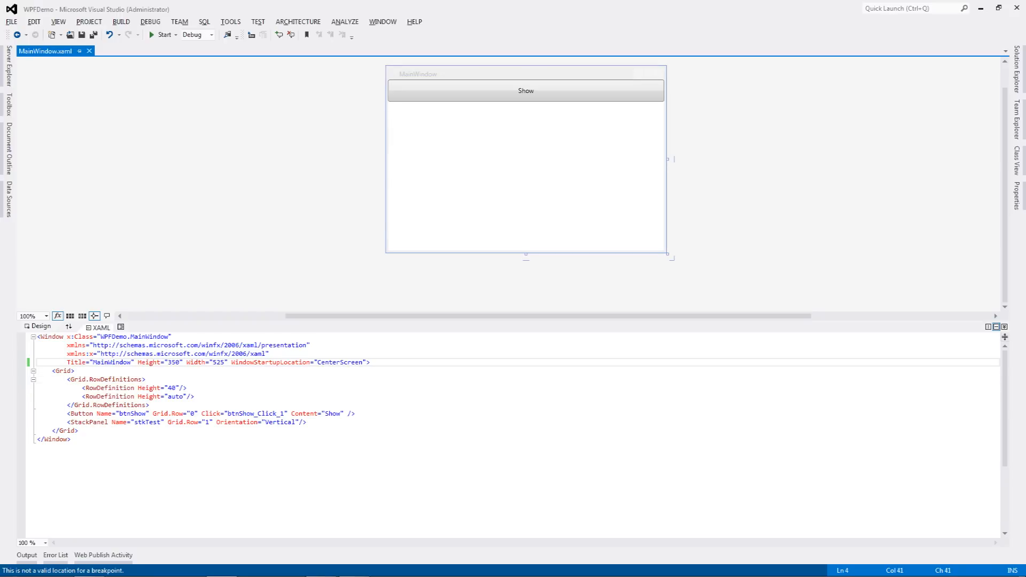
key("enter")
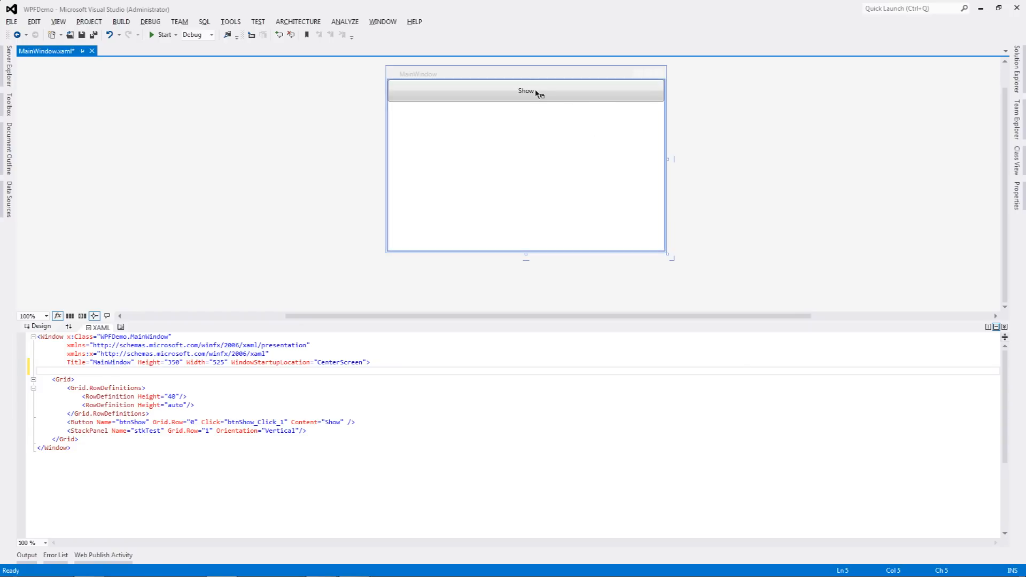
mouse_move(402, 246)
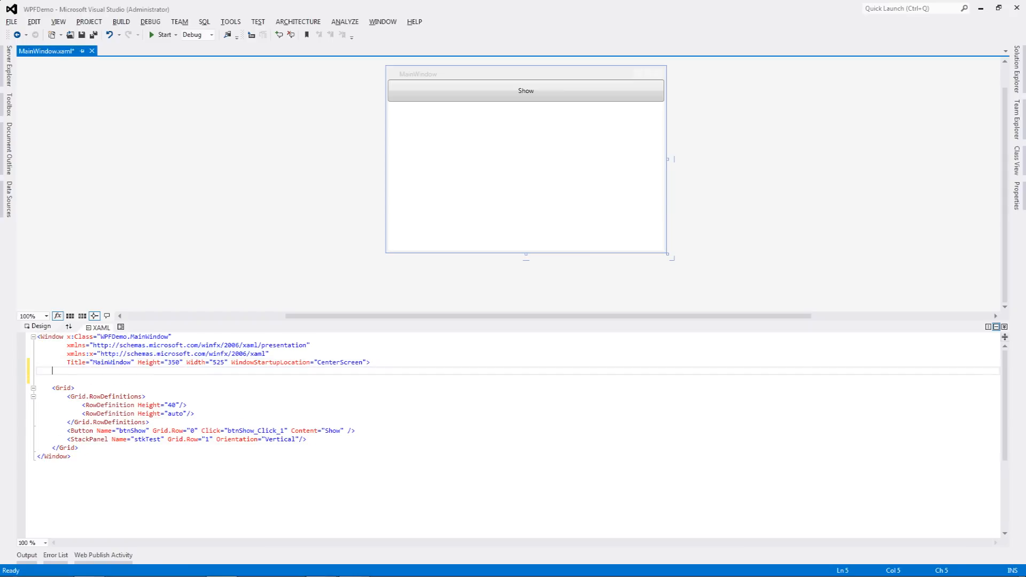
Begin a <Window.Resources> block containing a <SolidColorBrush> with an x: key attribute.
type("<Window.")
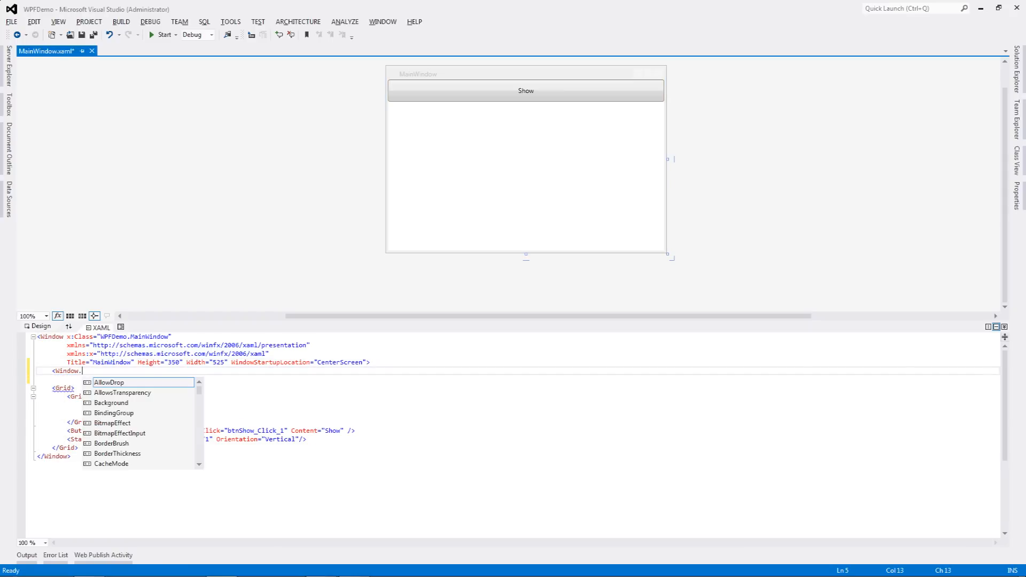
type("Resources>")
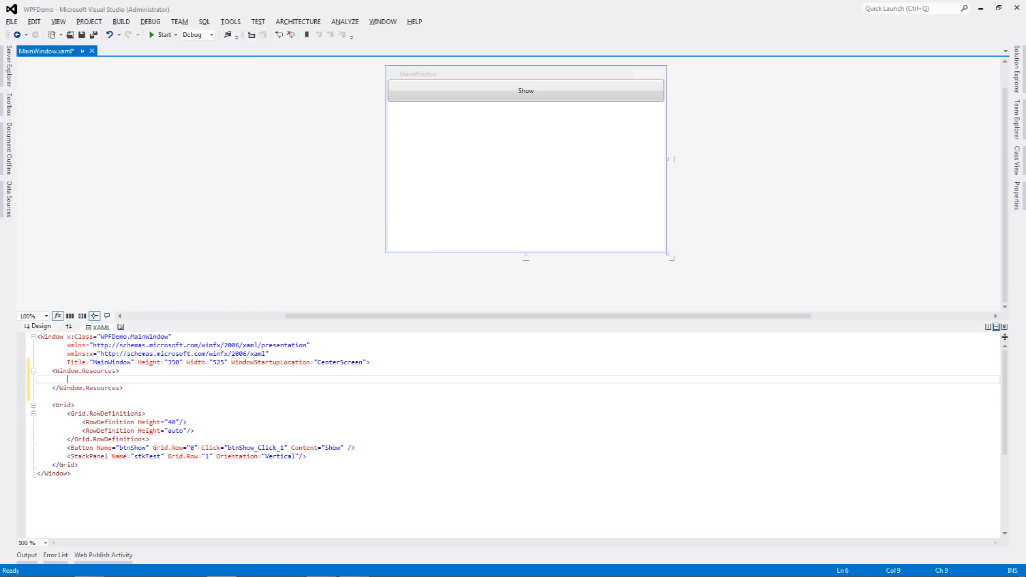
type("<")
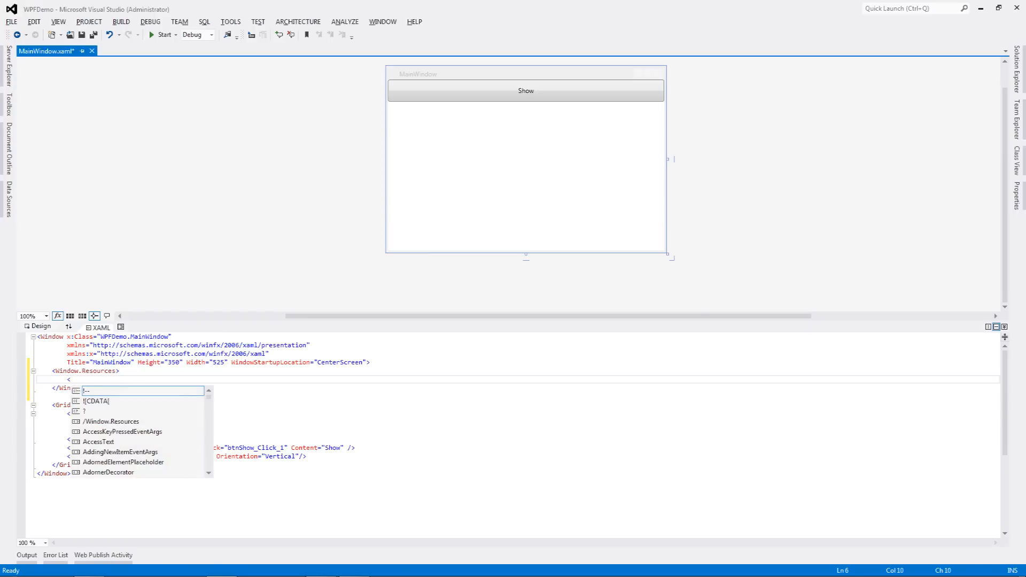
type("SolidColorBrush")
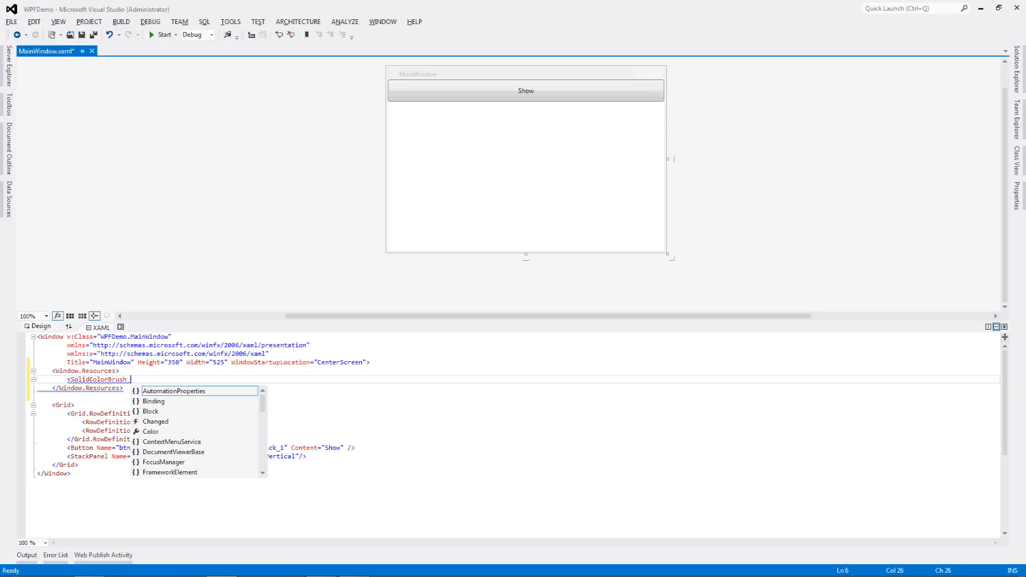
type("x")
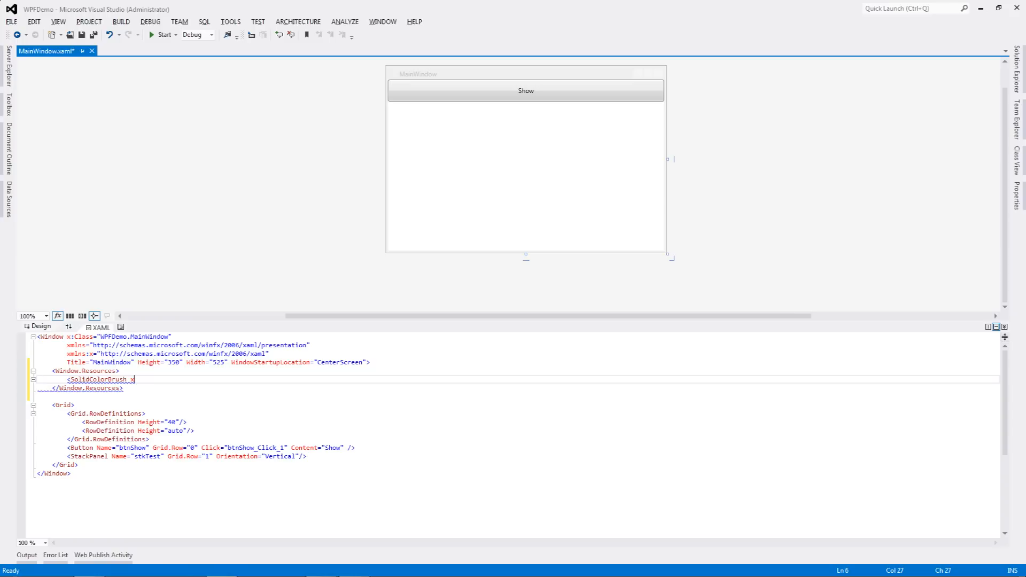
type(":Key=\"")
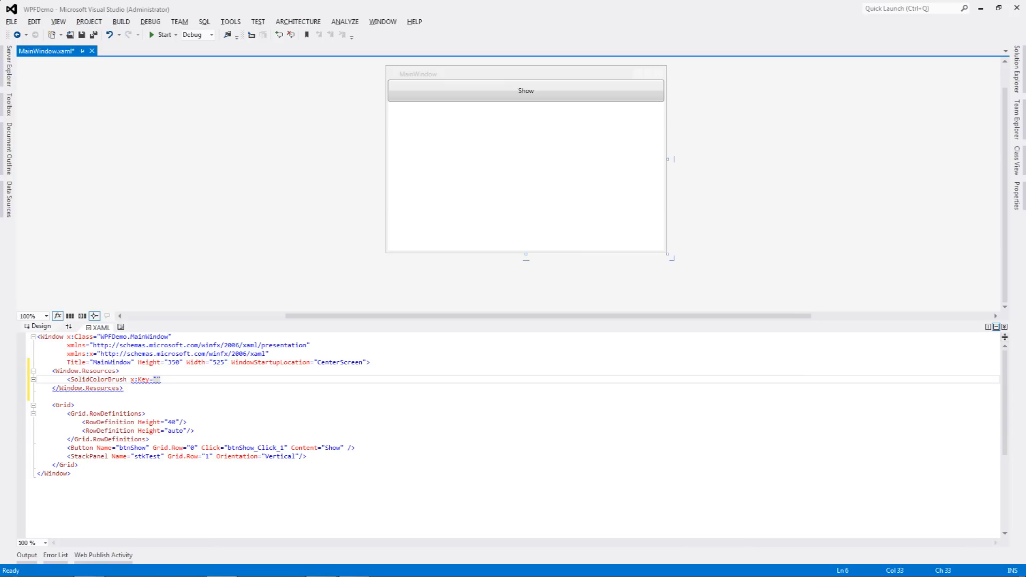
Key the SolidColorBrush as "brush" with Color="Red", self-close it and save the file.
type("BR")
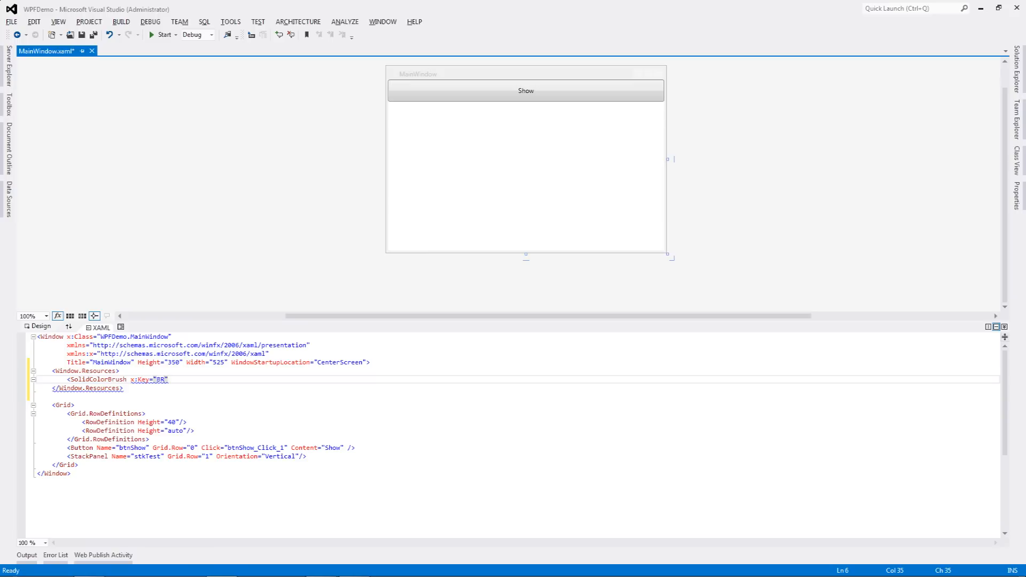
key("Backspace")
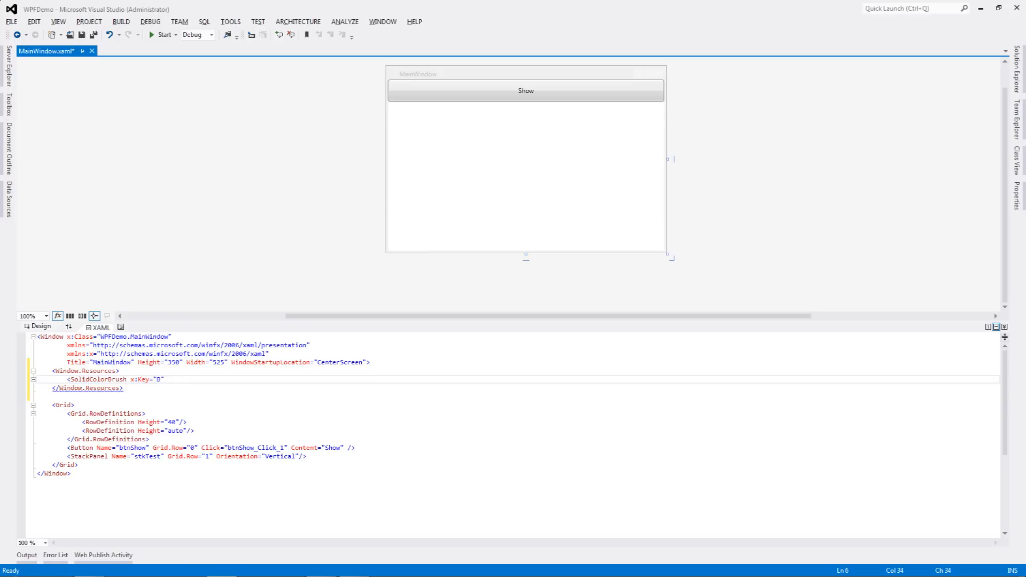
type("rush")
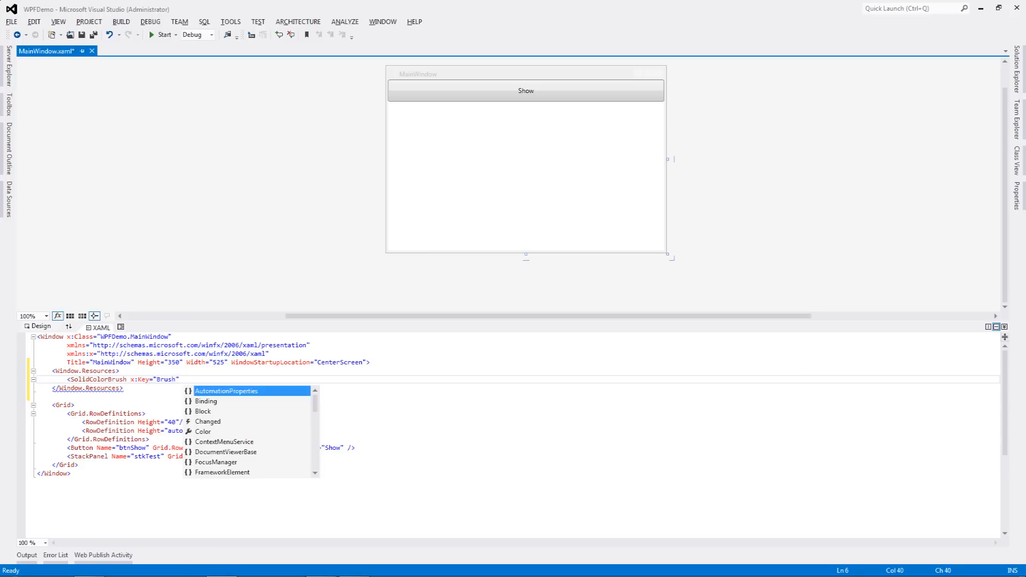
key("down")
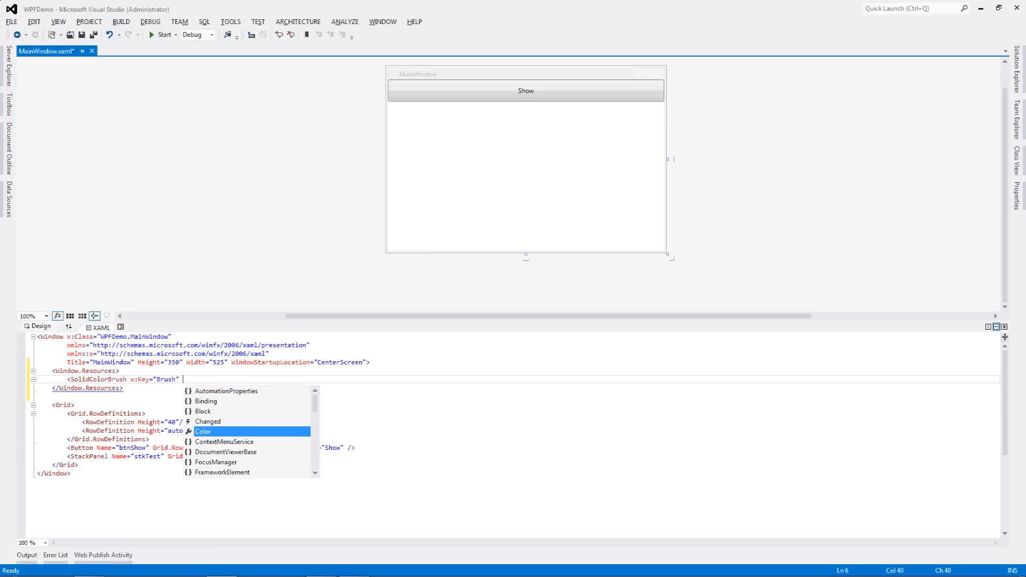
type("Color=\"")
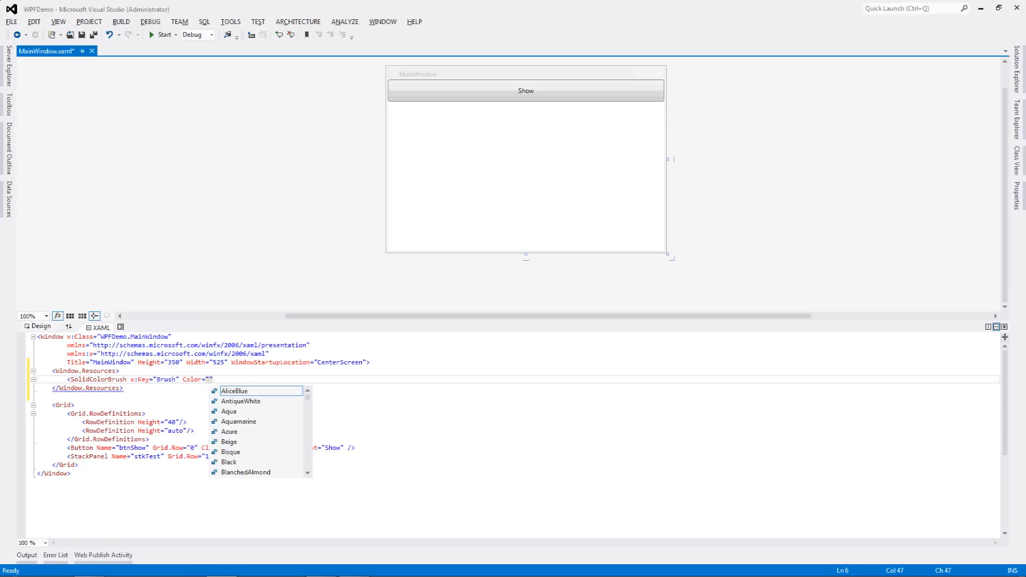
type("Red")
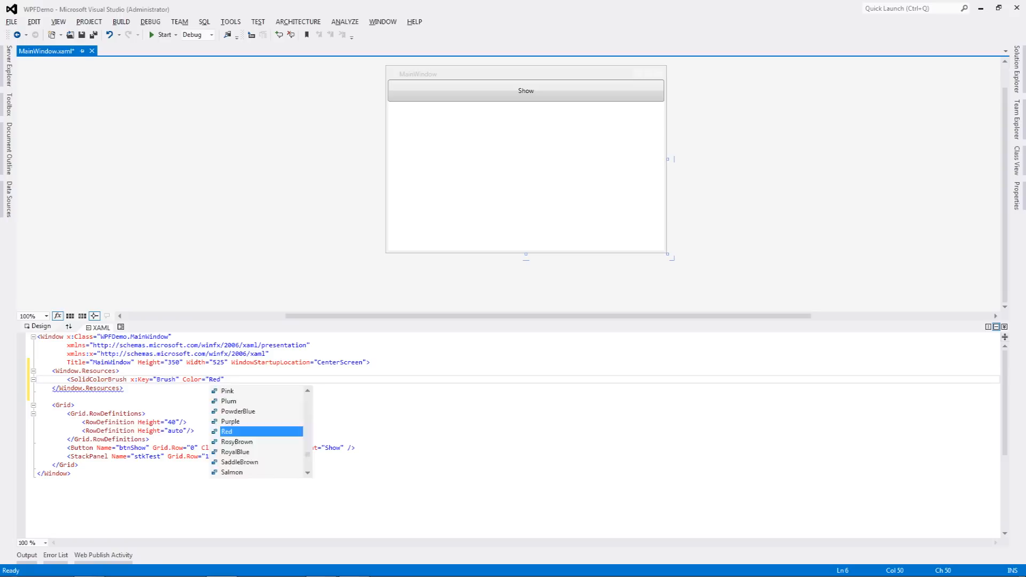
type("/>")
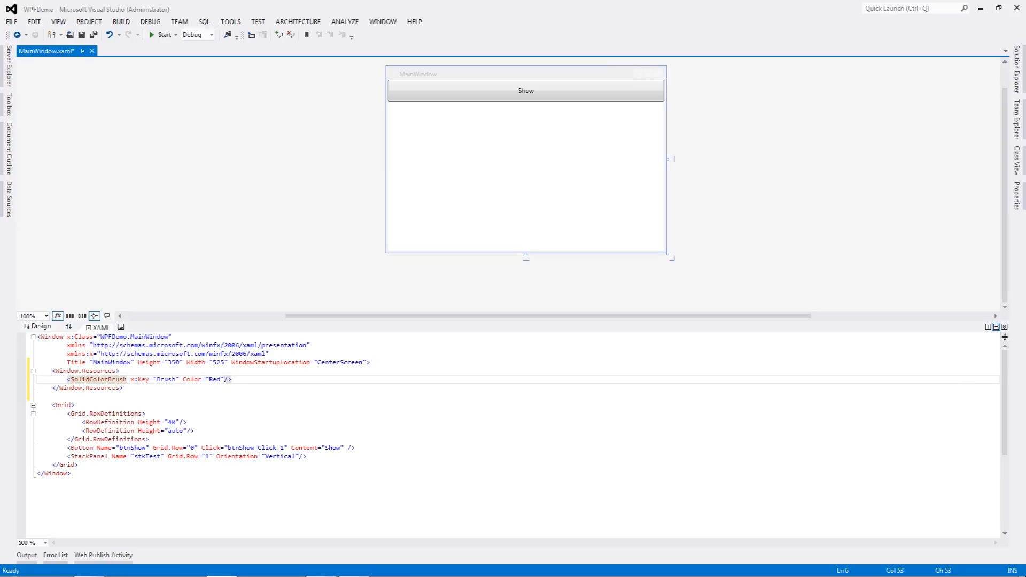
key("ctrl+s")
type("<")
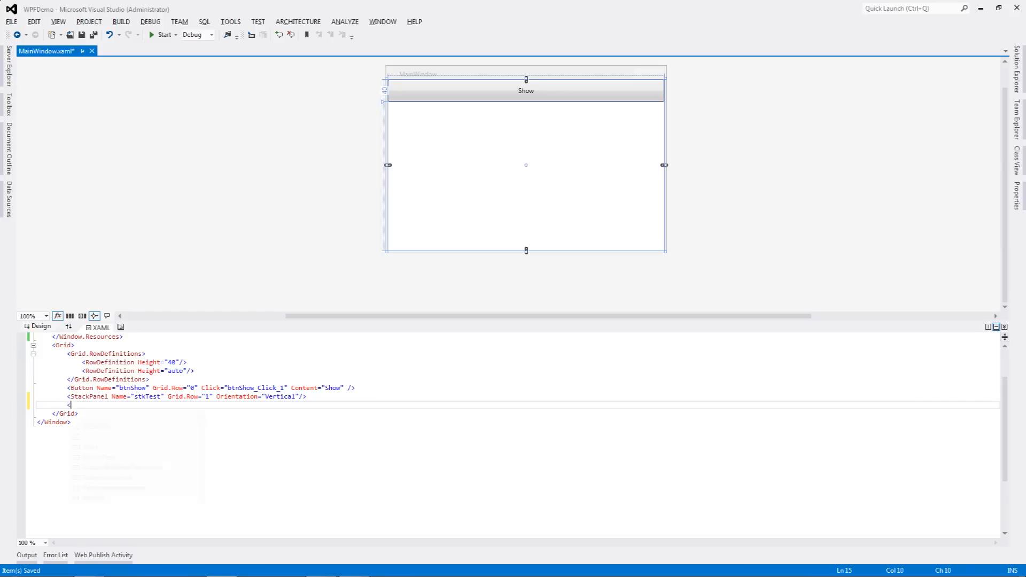
Add a TextBox with Foreground="{StaticResource brush}" below the StackPanel line.
type("TextBox")
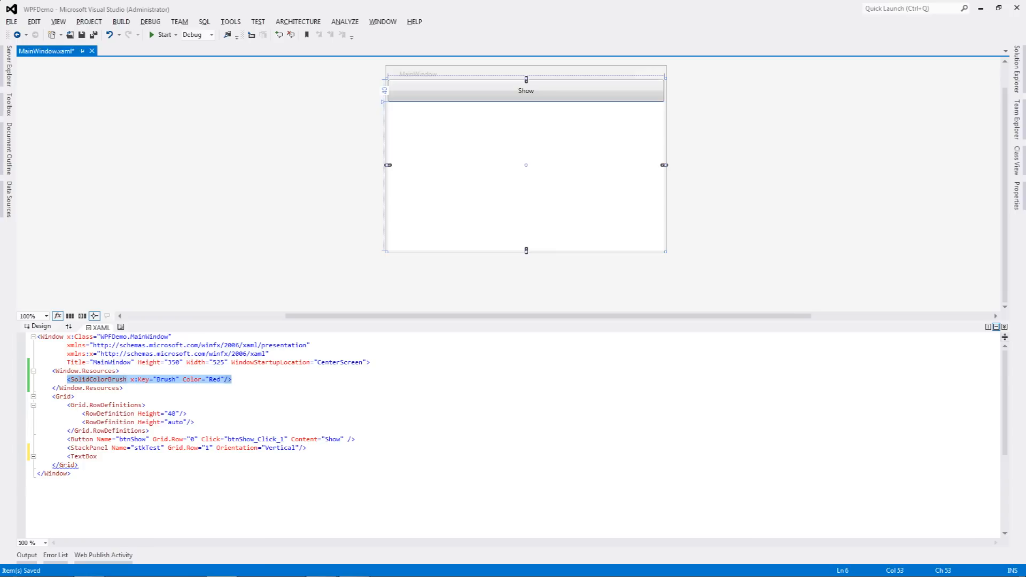
double_click(98, 379)
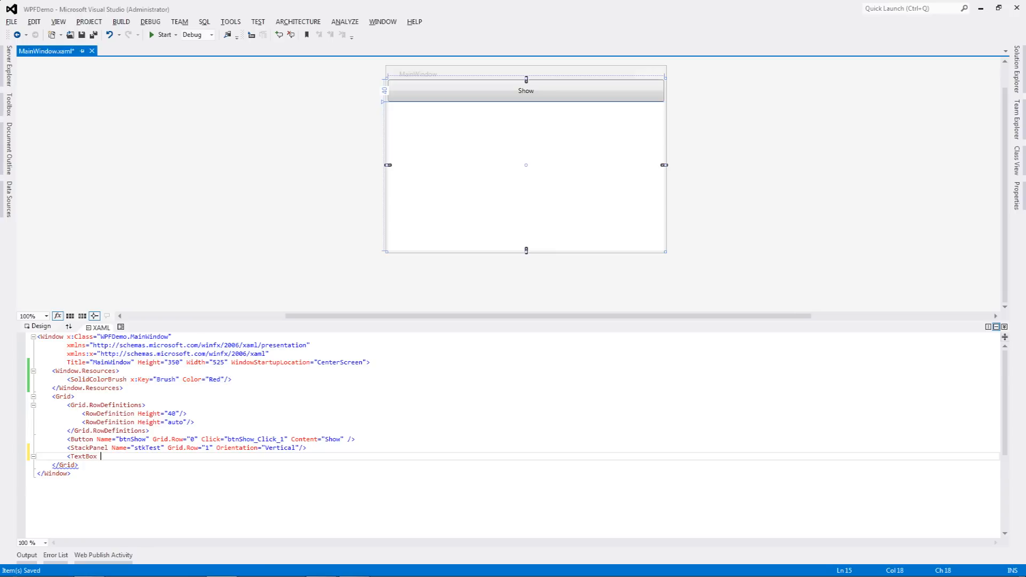
type("Foreground=\"")
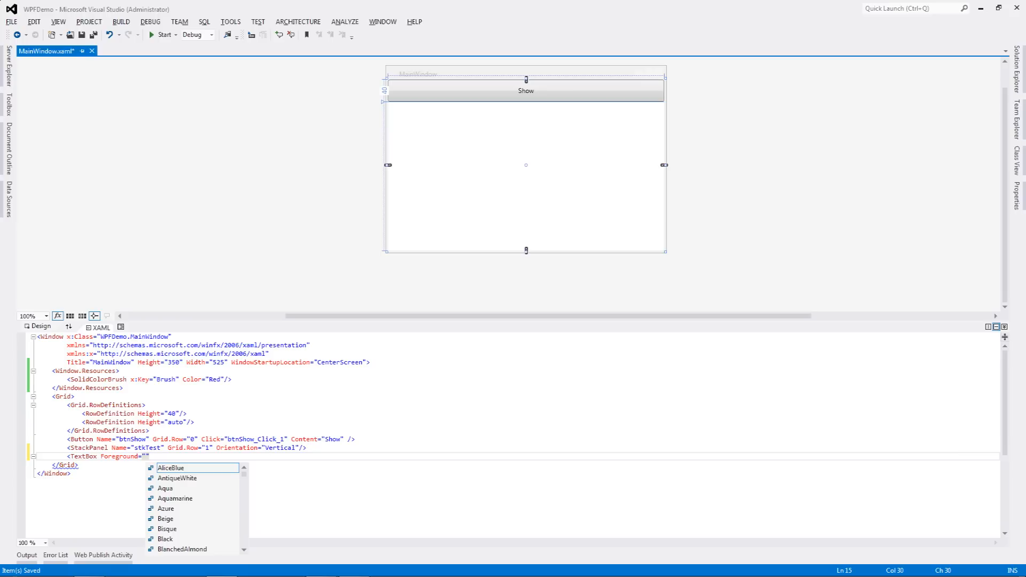
type("{}}")
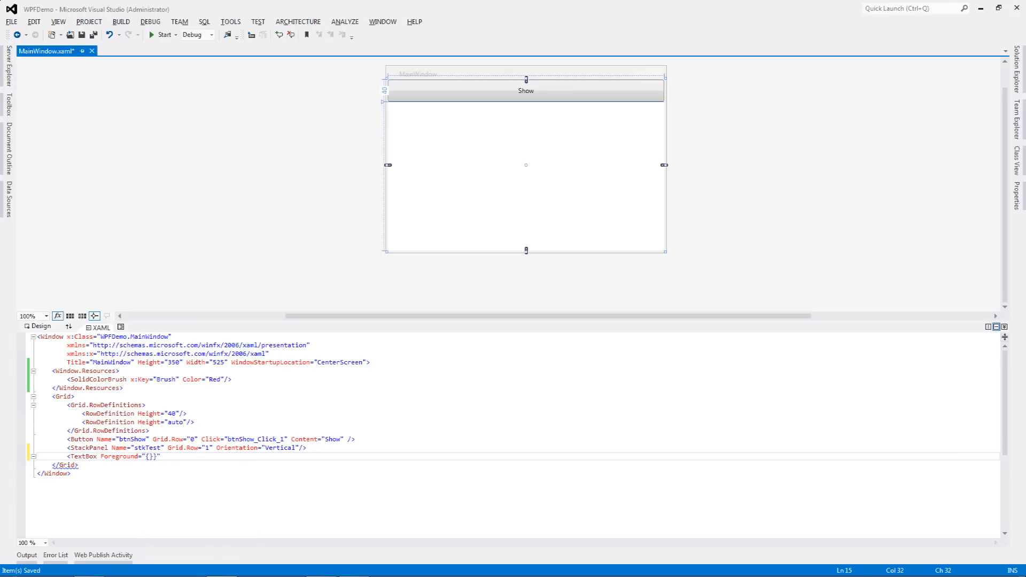
type("StaticResource Brush")
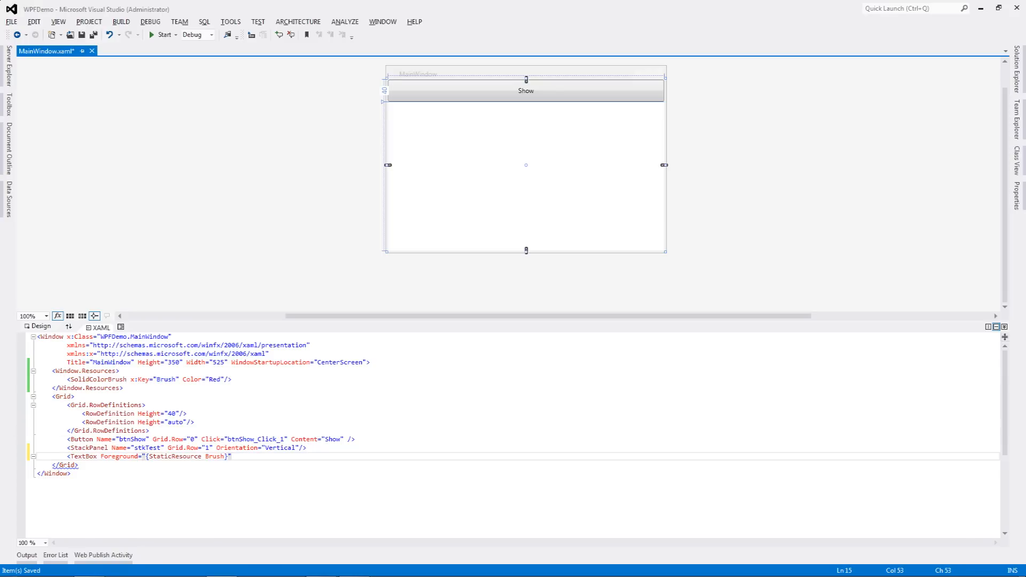
type("\" \"")
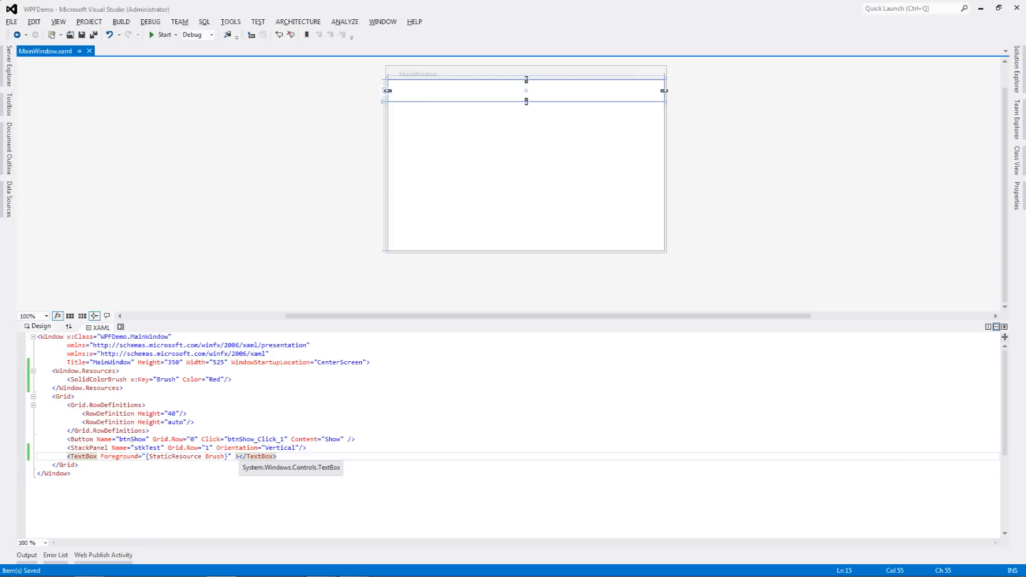
Place the new TextBox in Grid.Row="2".
type("Grid.Row=\"1")
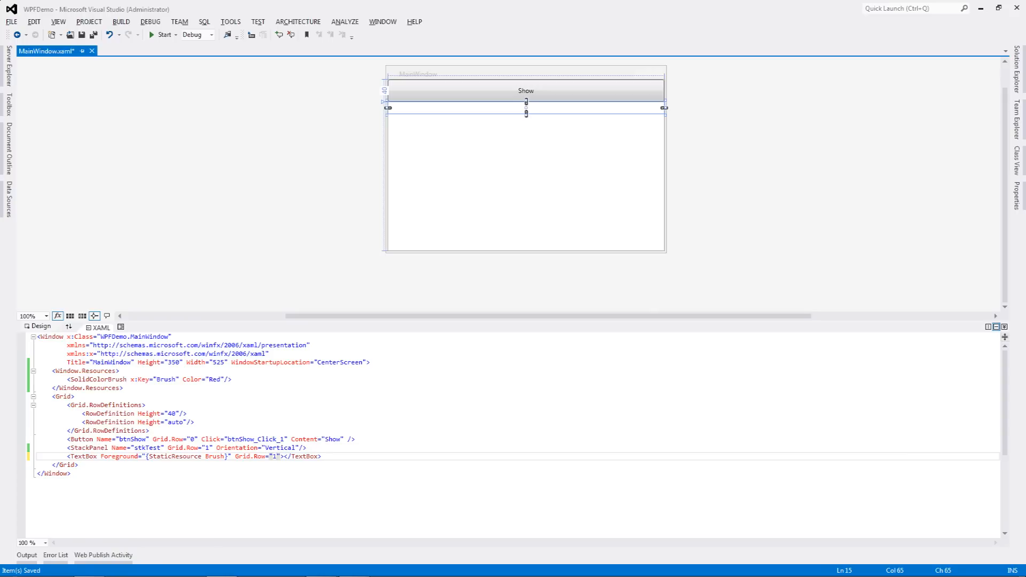
type("2")
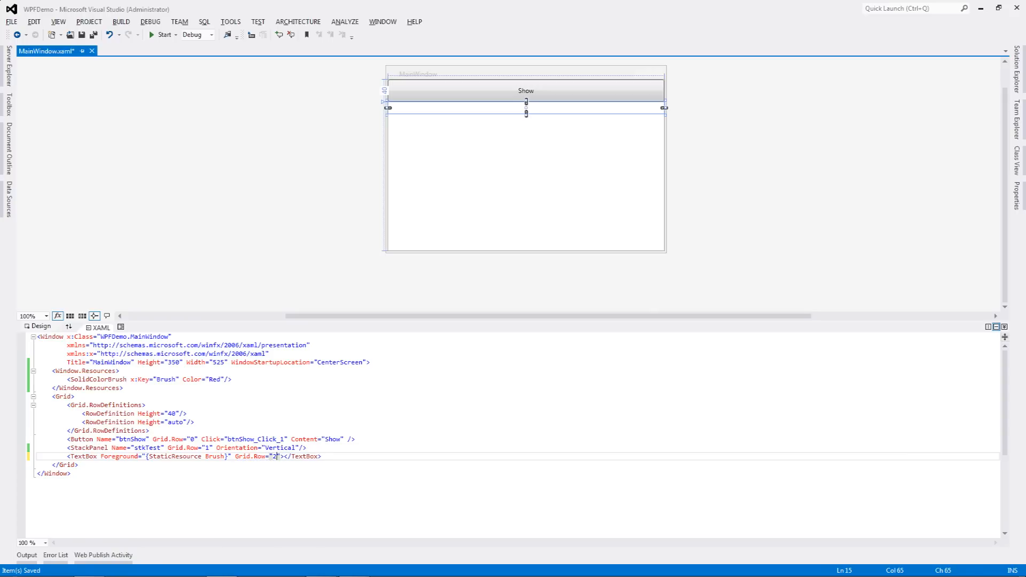
Save, then add a third <RowDefinition Height="auto"/> to the grid's row definitions.
key("ctrl+s")
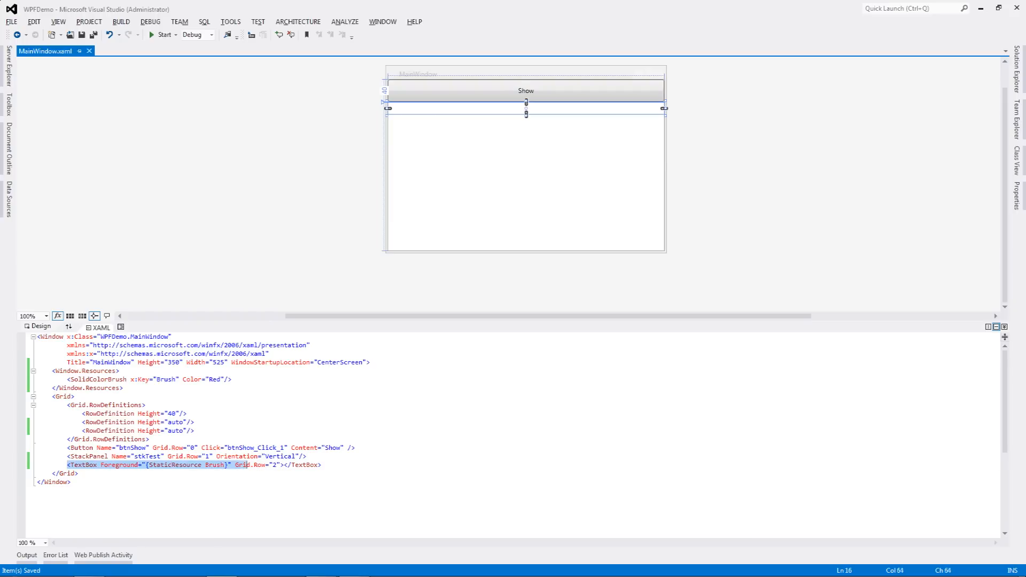
double_click(174, 465)
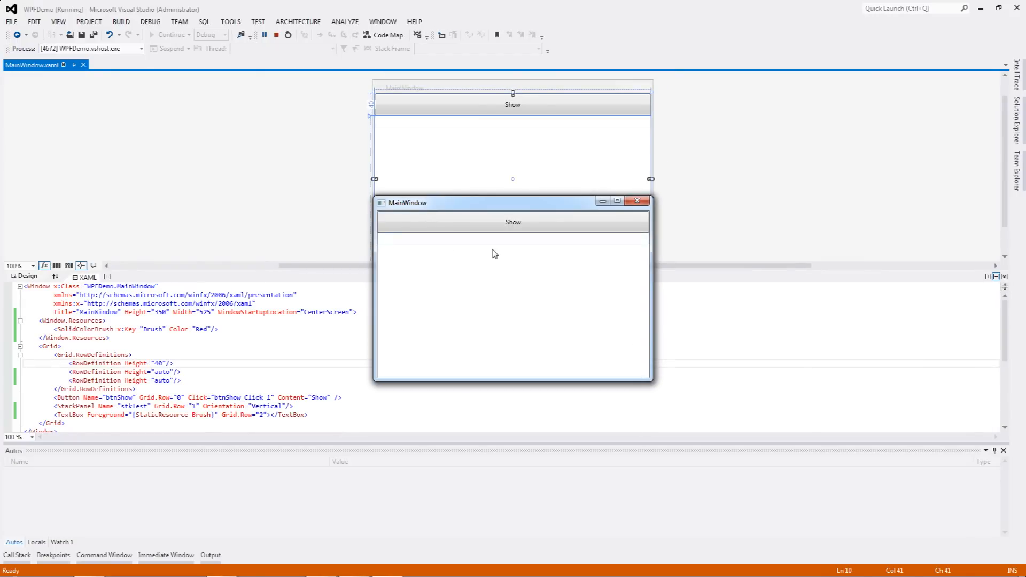
Type SDADADS into the running window's text box in red, then Show the user control text.
left_click(512, 222)
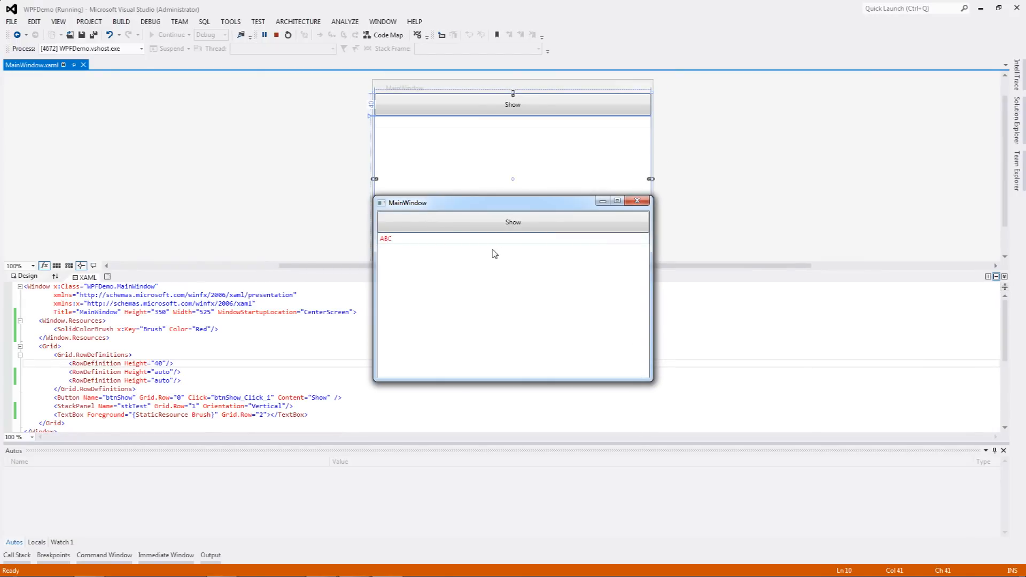
type("SDADADS")
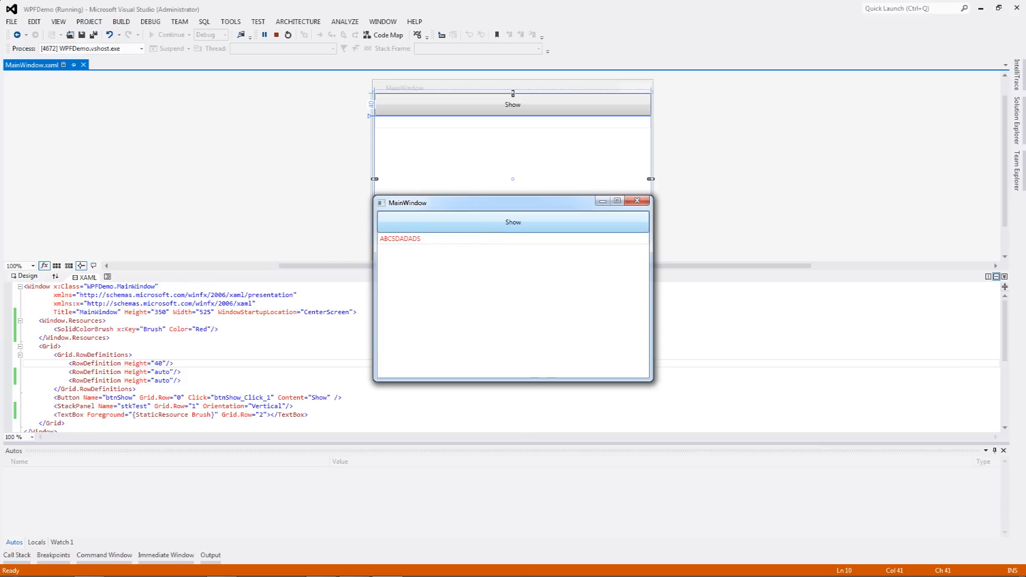
left_click(513, 223)
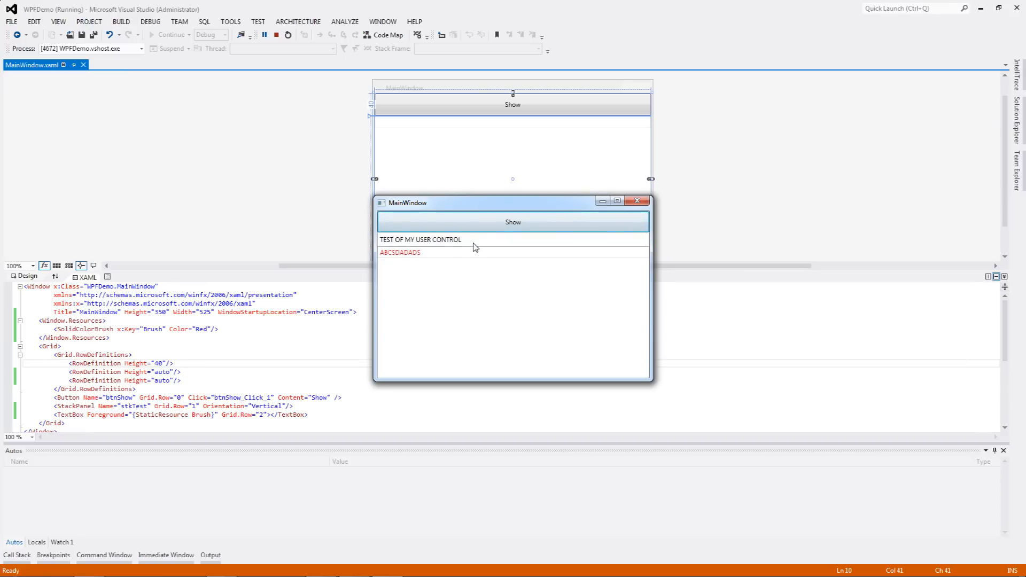
mouse_move(601, 262)
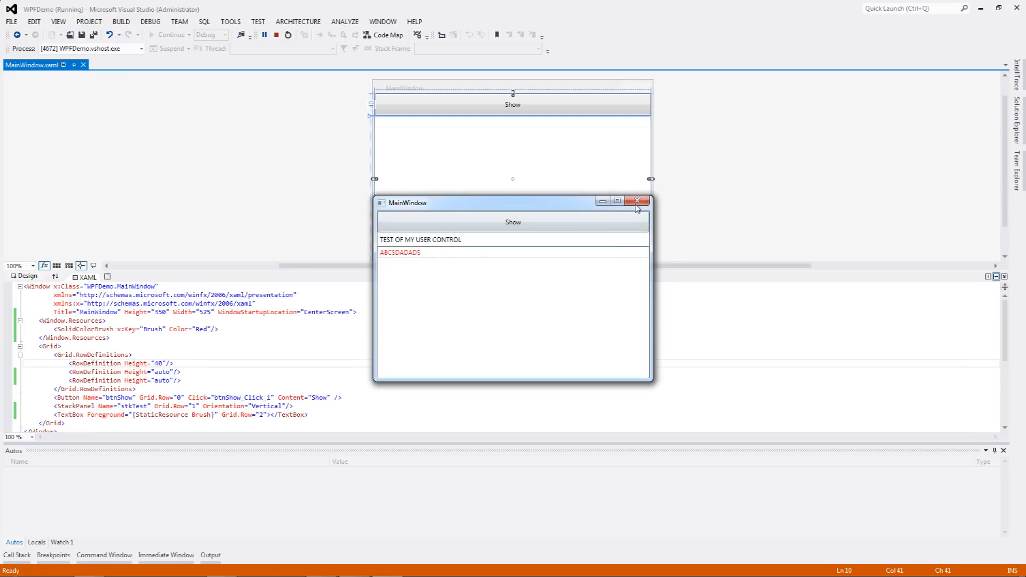
Close the test window and add a second TextBox using the brush as Background, rows set to 1 and 2.
left_click(636, 201)
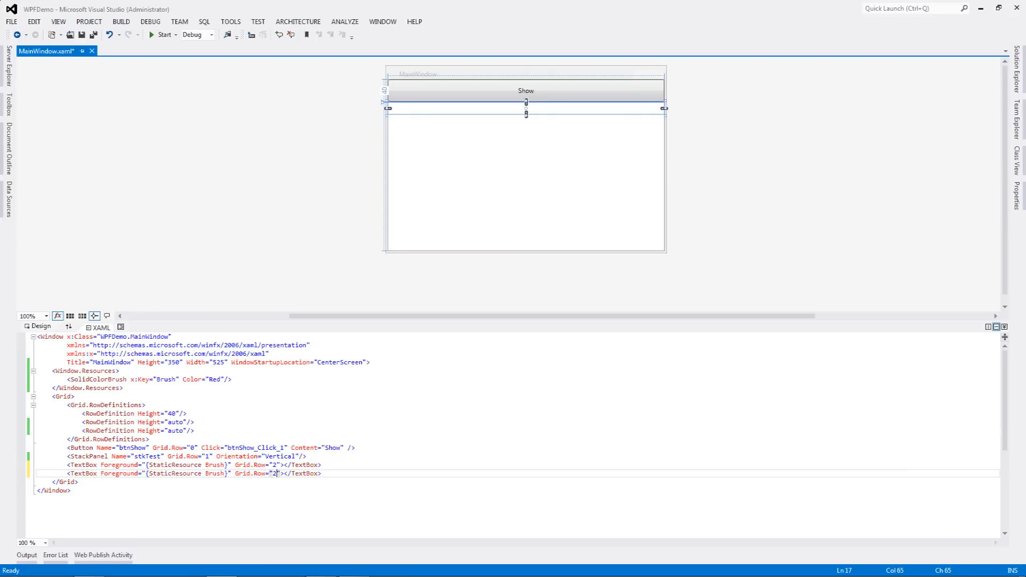
double_click(120, 474)
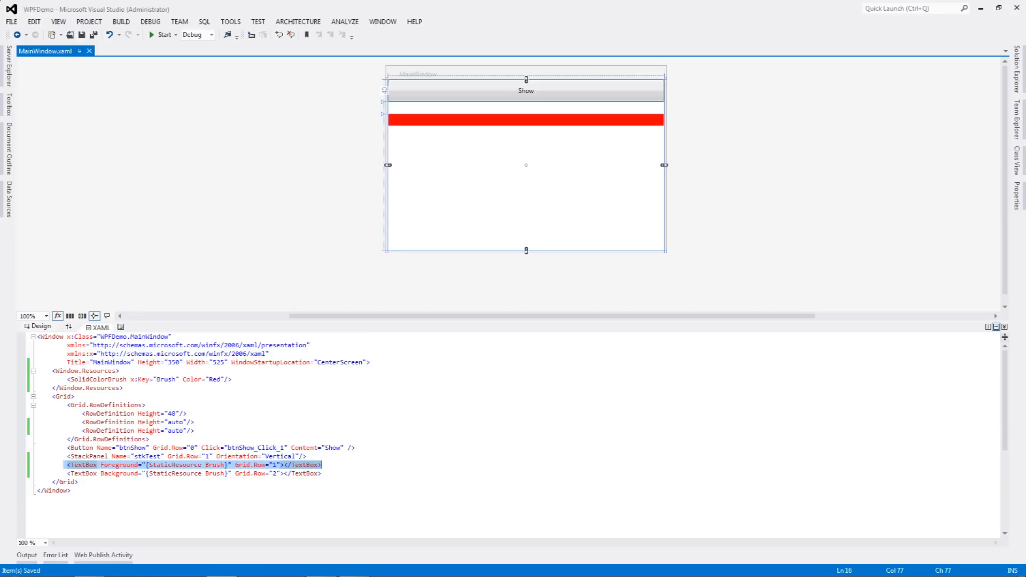
left_click(190, 474)
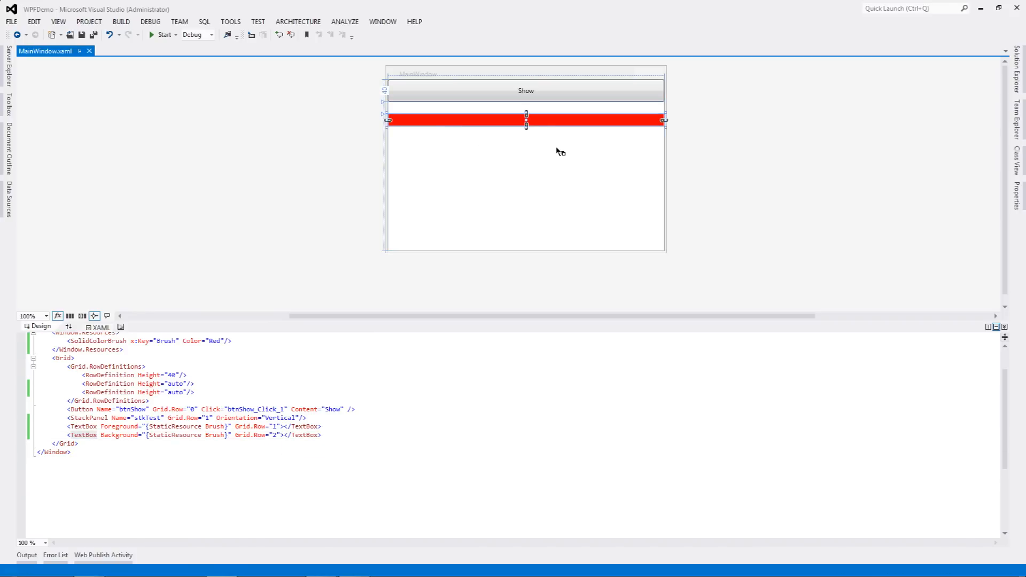
Run the window, type ABC in red in the first box beside the solid red box, then close it.
left_click(163, 34)
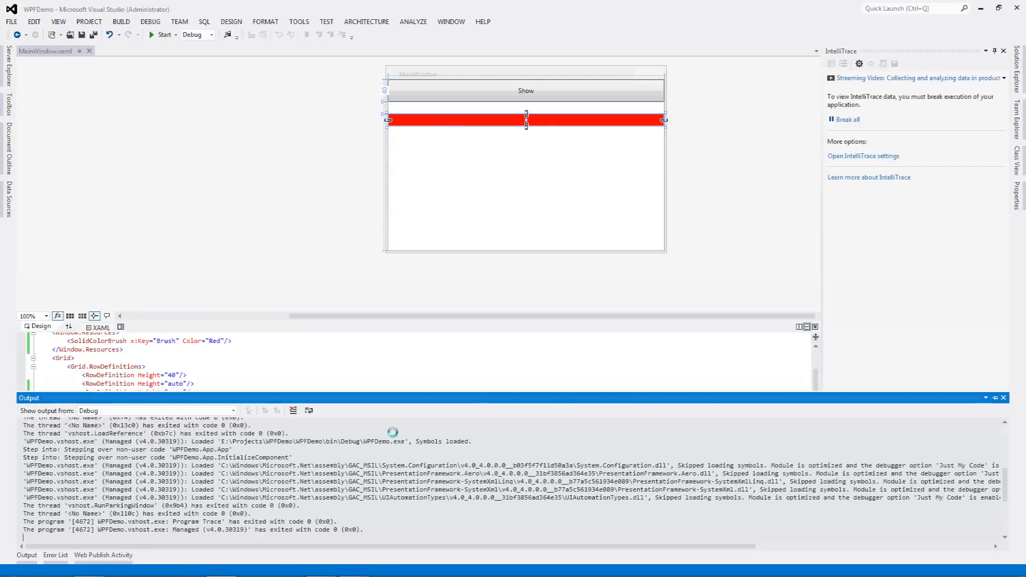
left_click(164, 34)
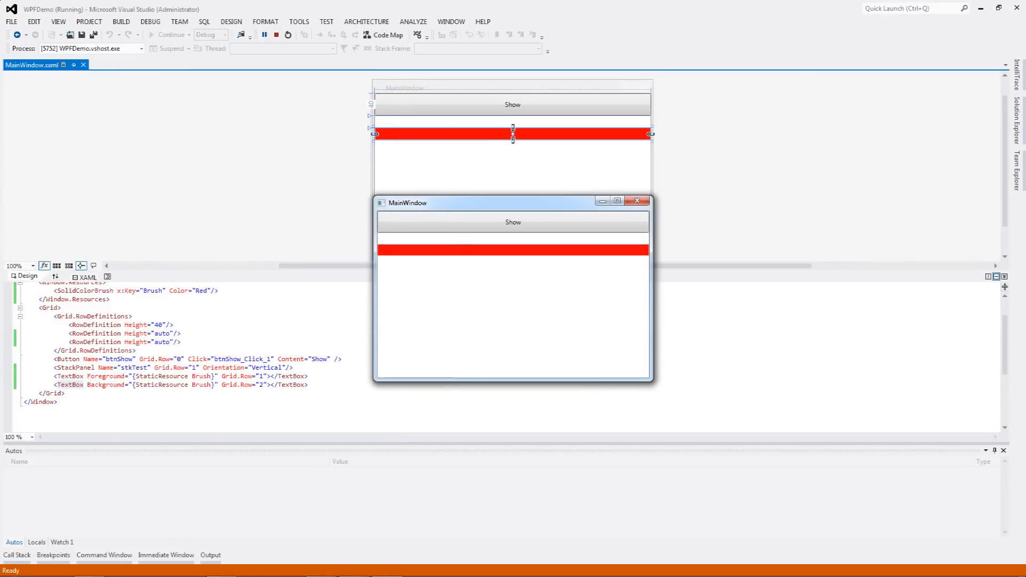
type("ABC")
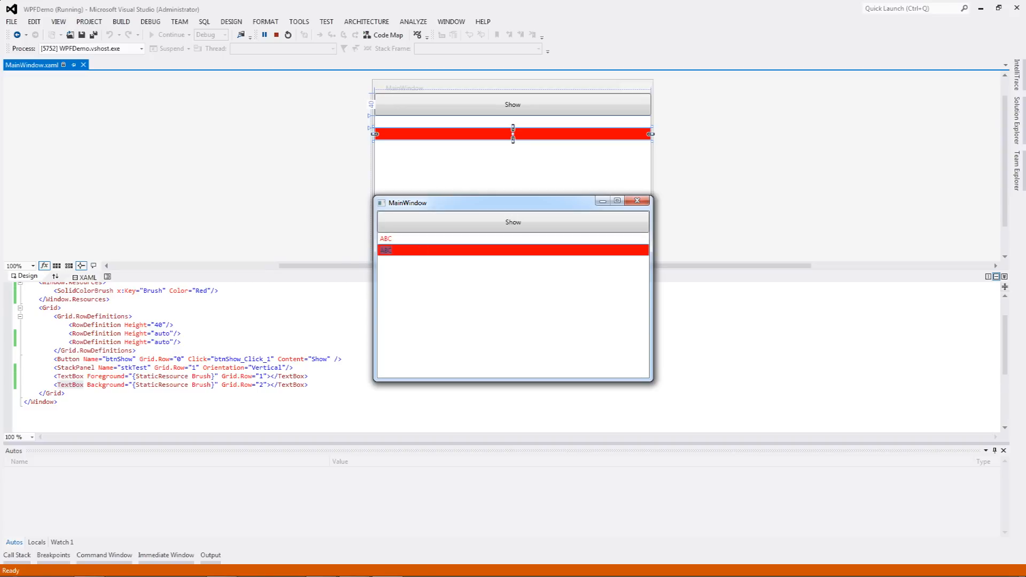
left_click(637, 201)
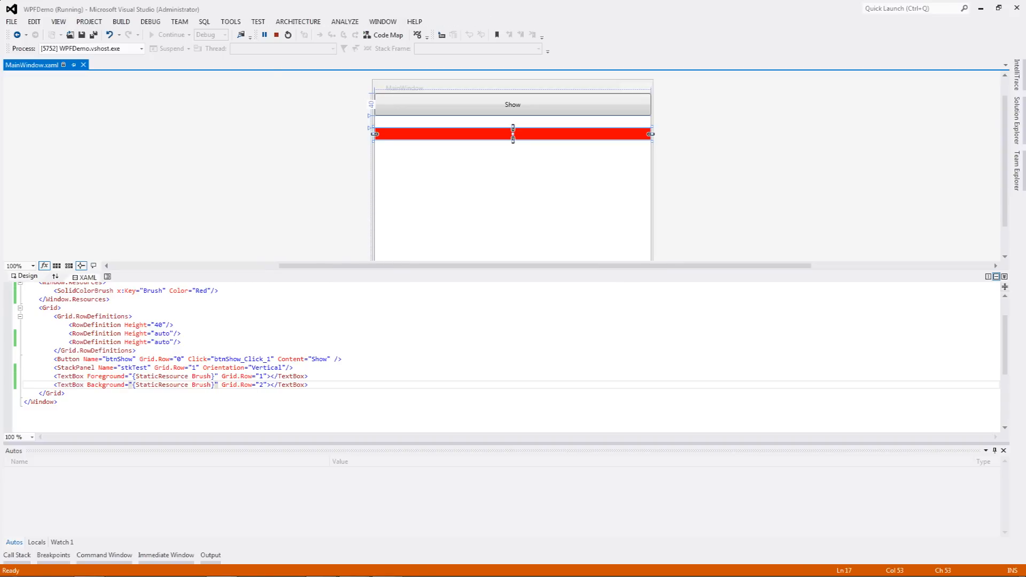
Stop debugging and return to the Window.Resources line in the XAML editor.
left_click(276, 34)
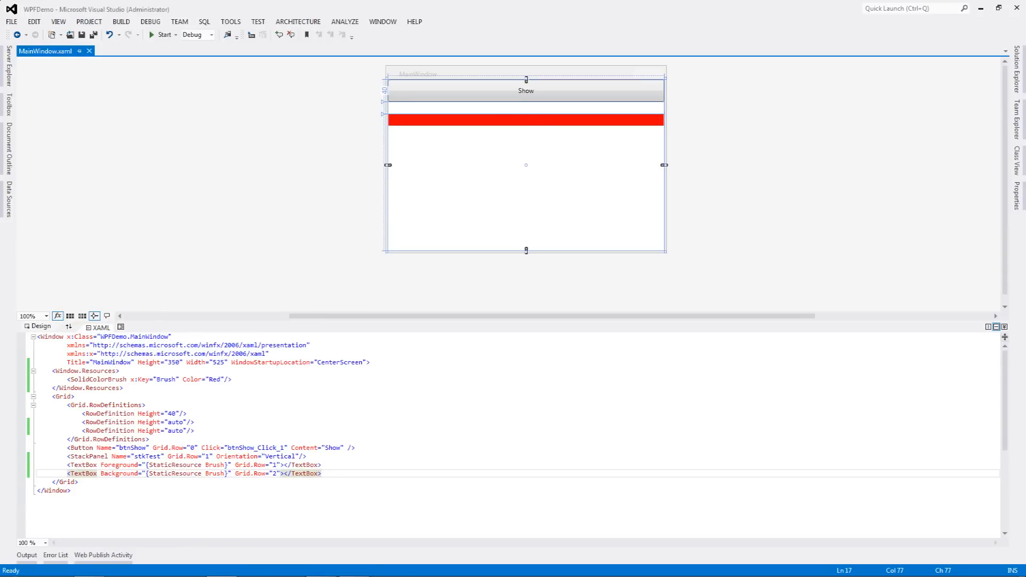
left_click(112, 380)
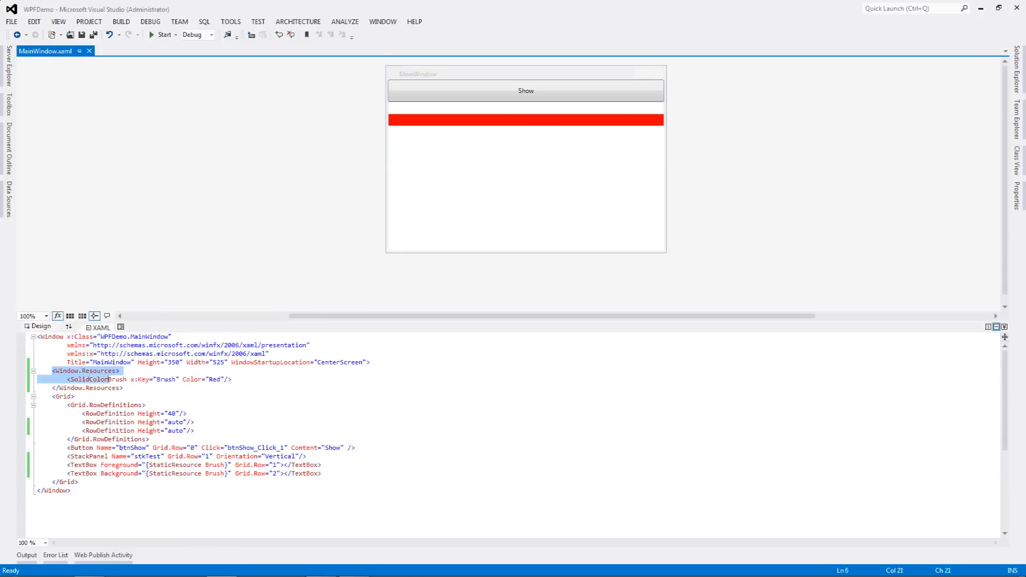